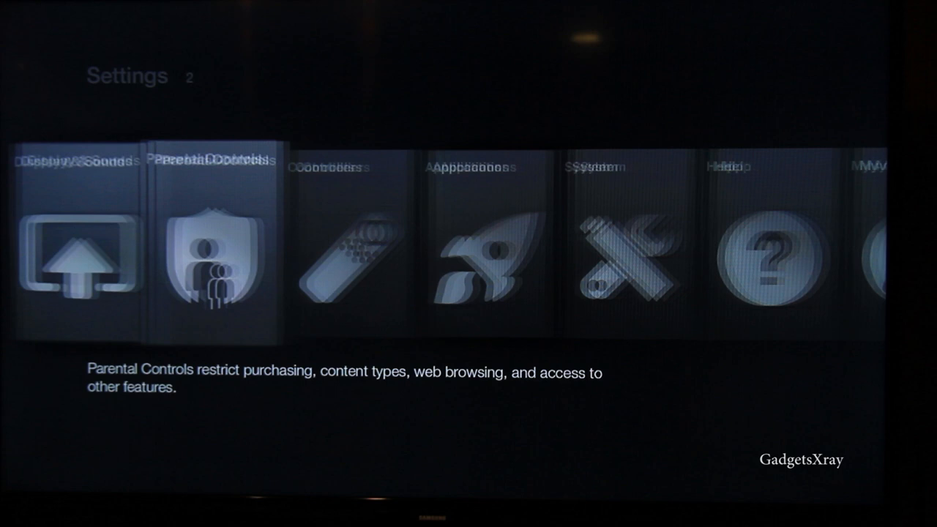
Step: Reach Developer Options under the Fire TV System settings
{"action": "scroll", "scroll_direction": "right", "scroll_amount": 3}
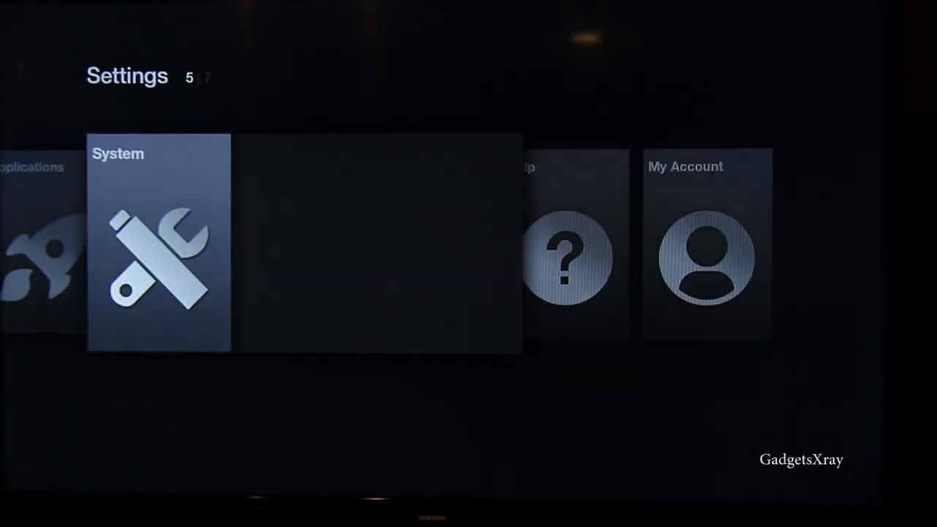
{"action": "left_click", "coordinate": [158, 242]}
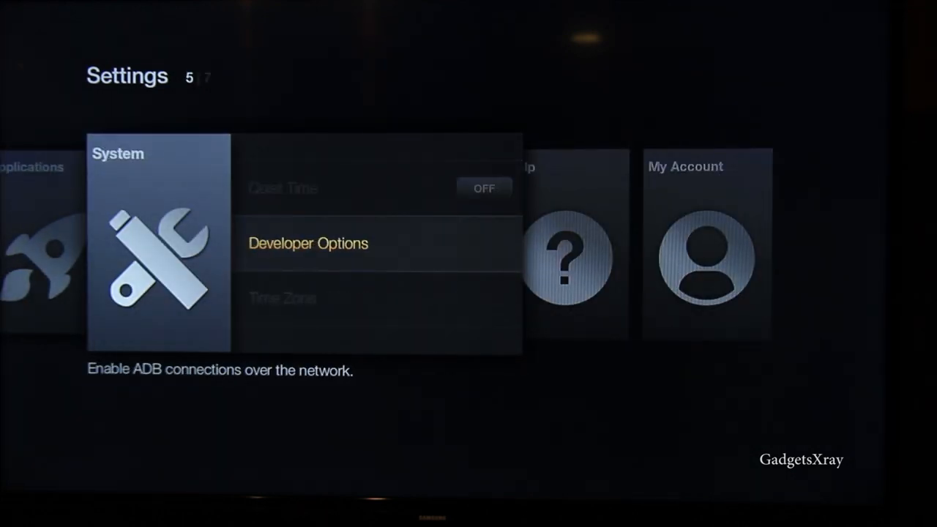
{"action": "left_click", "coordinate": [307, 243]}
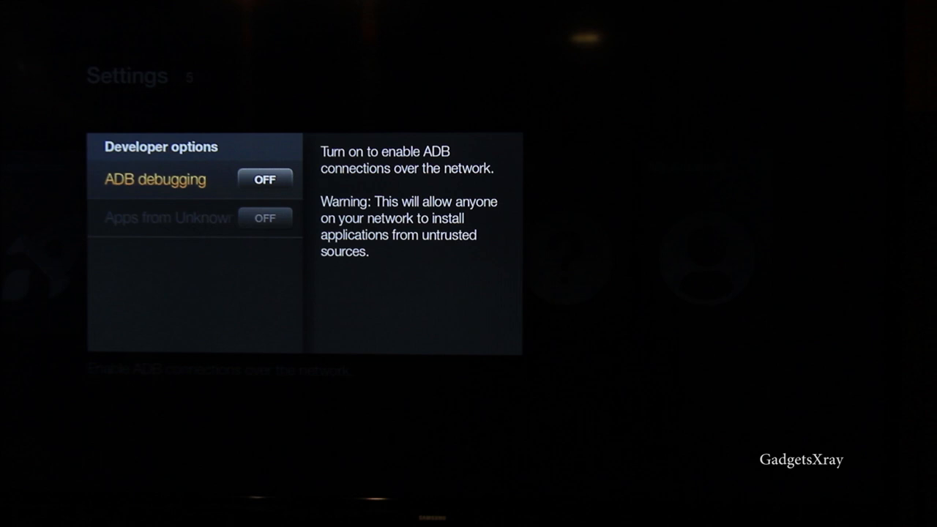
Step: Turn ADB debugging and Apps from Unknown Sources ON, accepting the risk warning
{"action": "left_click", "coordinate": [265, 179]}
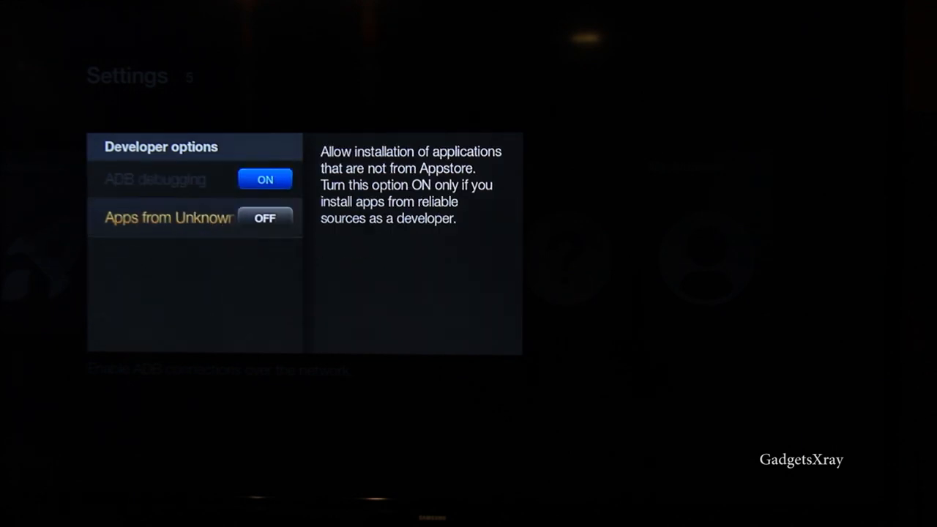
{"action": "left_click", "coordinate": [265, 218]}
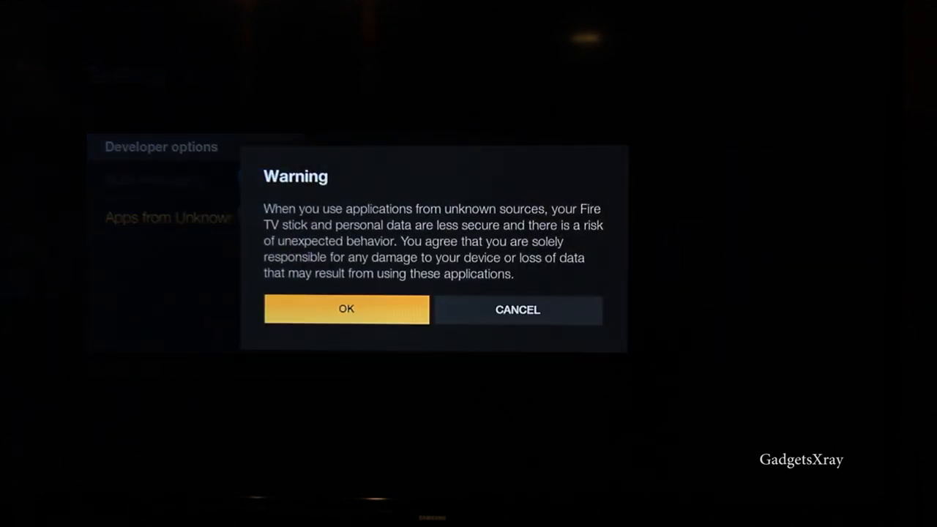
{"action": "left_click", "coordinate": [347, 309]}
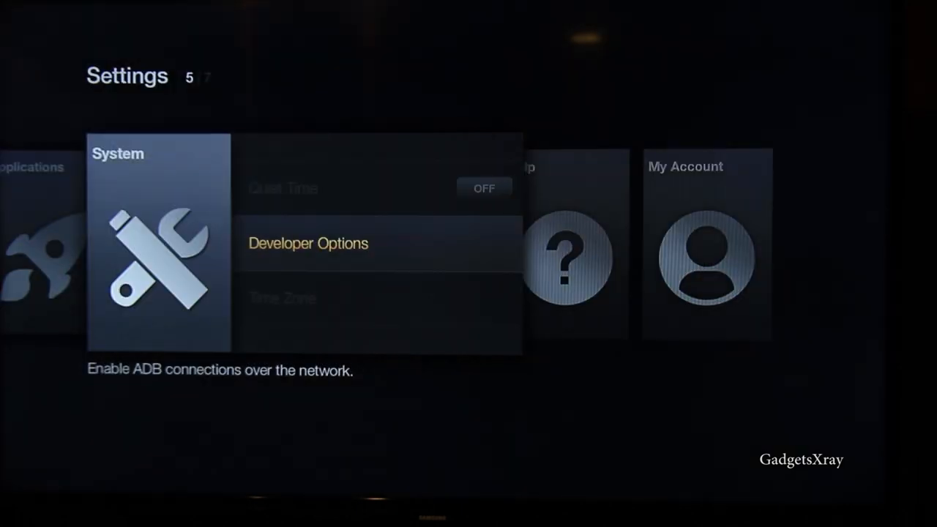
{"action": "scroll", "scroll_direction": "up", "scroll_amount": 3}
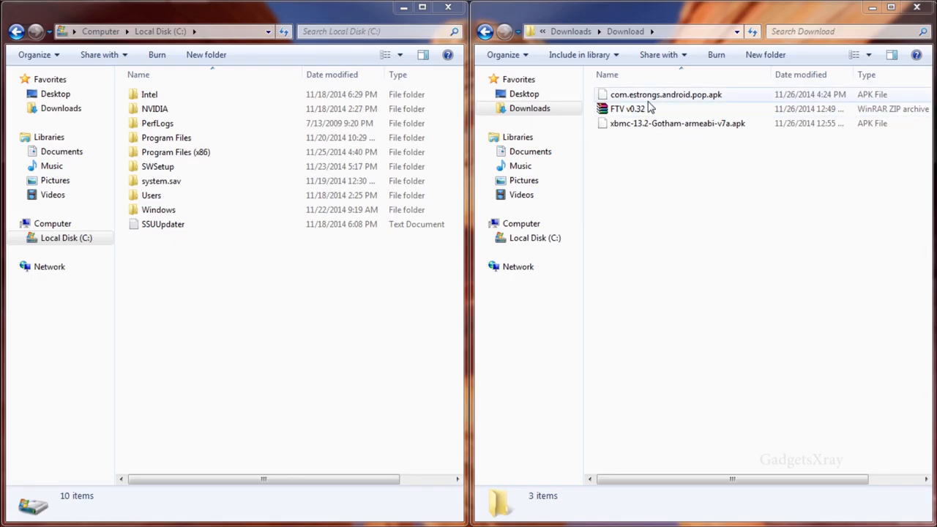
Step: Extract the FTV v0.32 archive and move its FTV folder onto Local Disk (C:)
{"action": "right_click", "coordinate": [627, 108]}
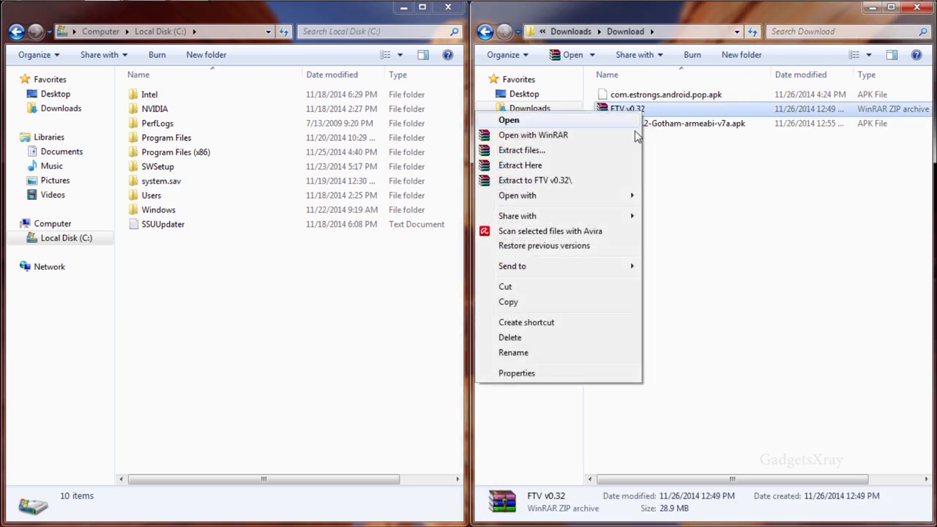
{"action": "left_click", "coordinate": [662, 198]}
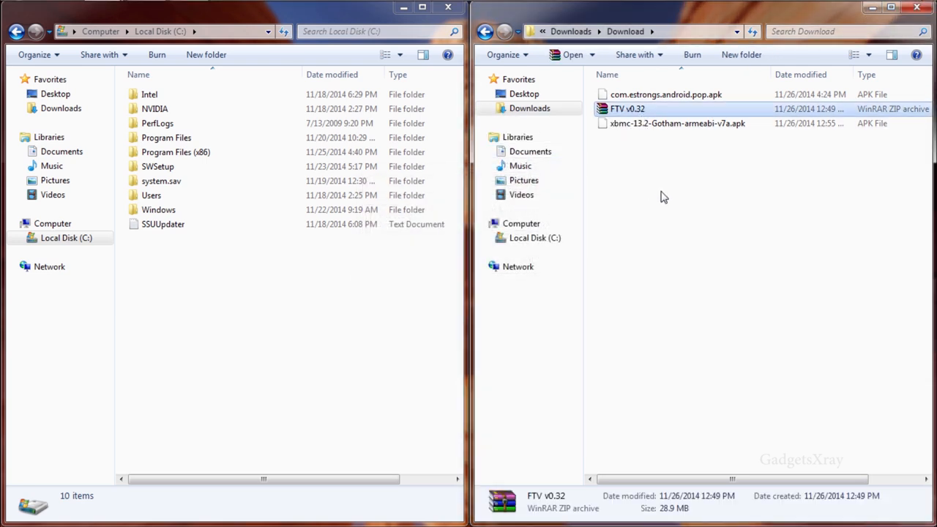
{"action": "right_click", "coordinate": [617, 93]}
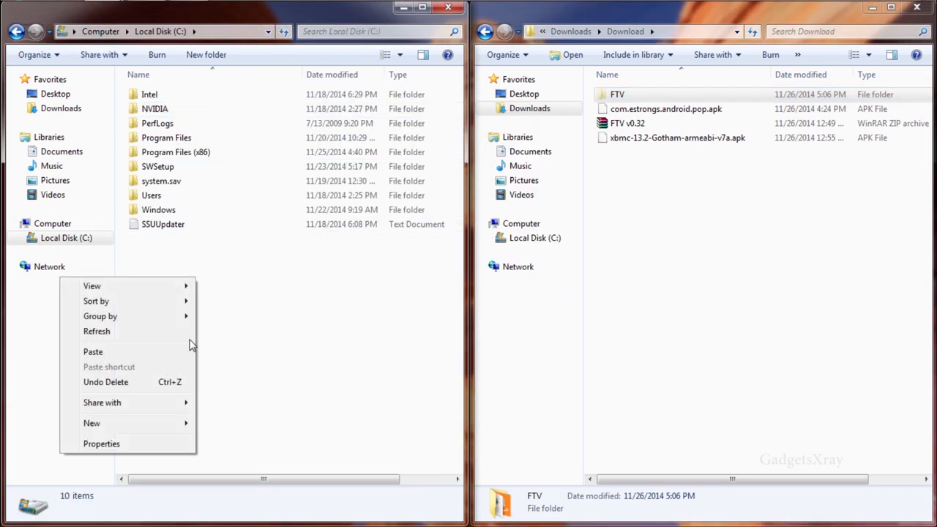
{"action": "left_click", "coordinate": [93, 352]}
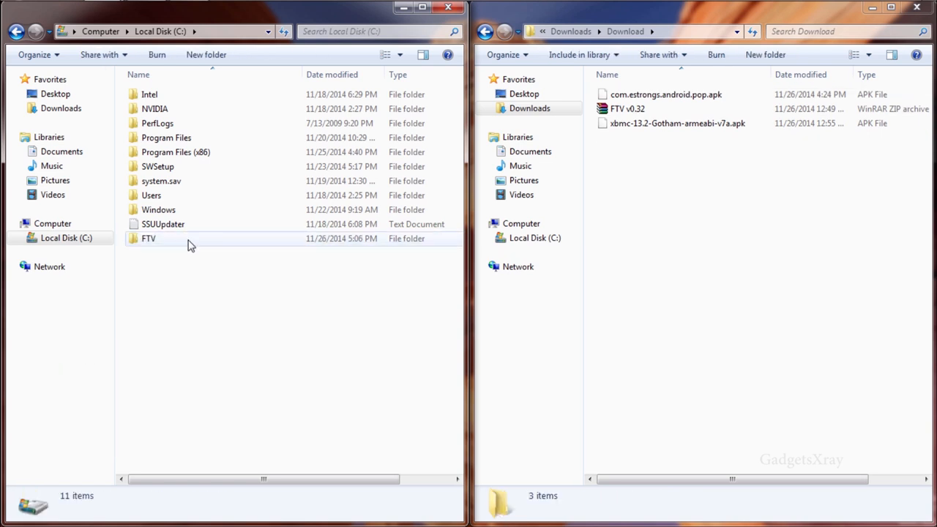
Step: Launch Amazon FireTV Utility App from the C:\FTV folder
{"action": "double_click", "coordinate": [149, 238]}
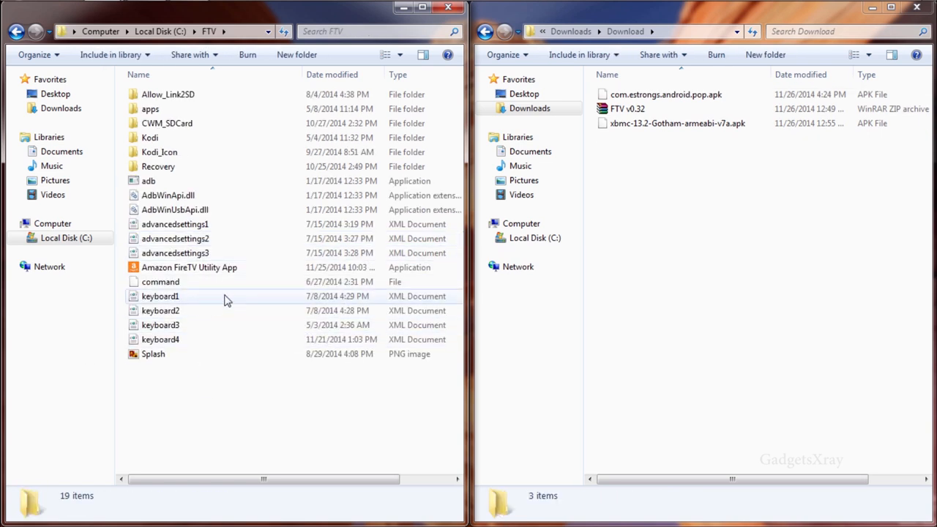
{"action": "left_click", "coordinate": [188, 267]}
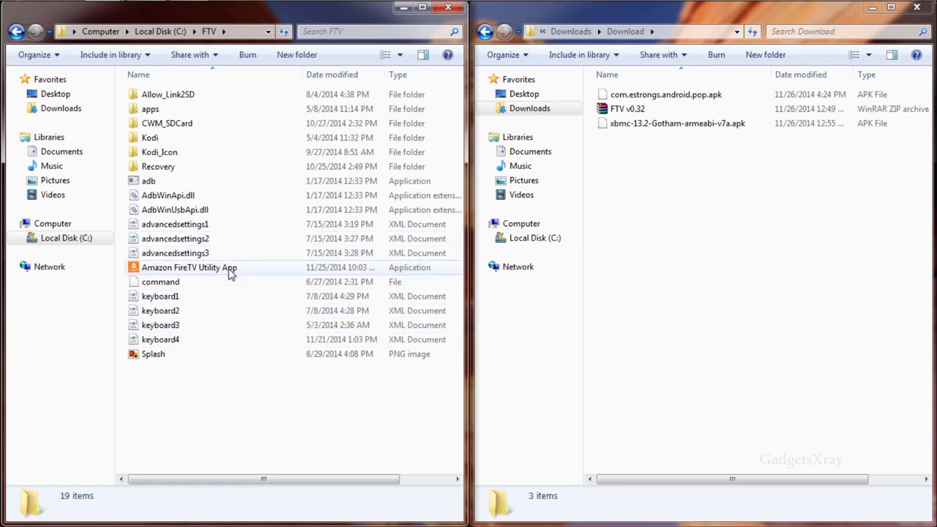
{"action": "double_click", "coordinate": [189, 268]}
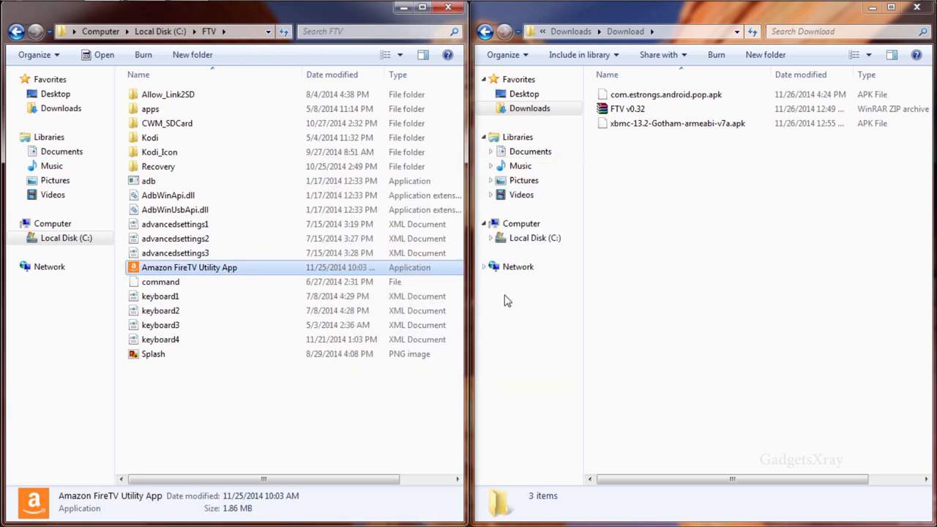
{"action": "mouse_move", "coordinate": [500, 296]}
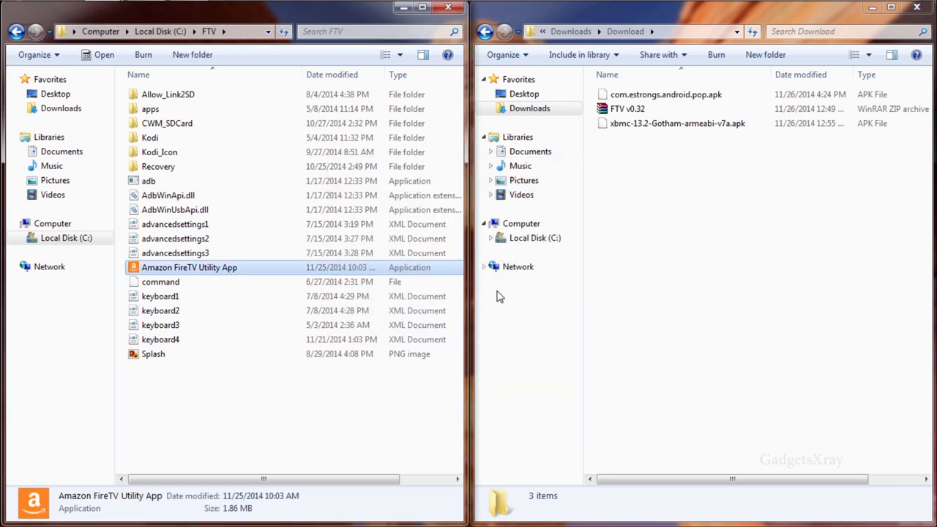
{"action": "double_click", "coordinate": [189, 267]}
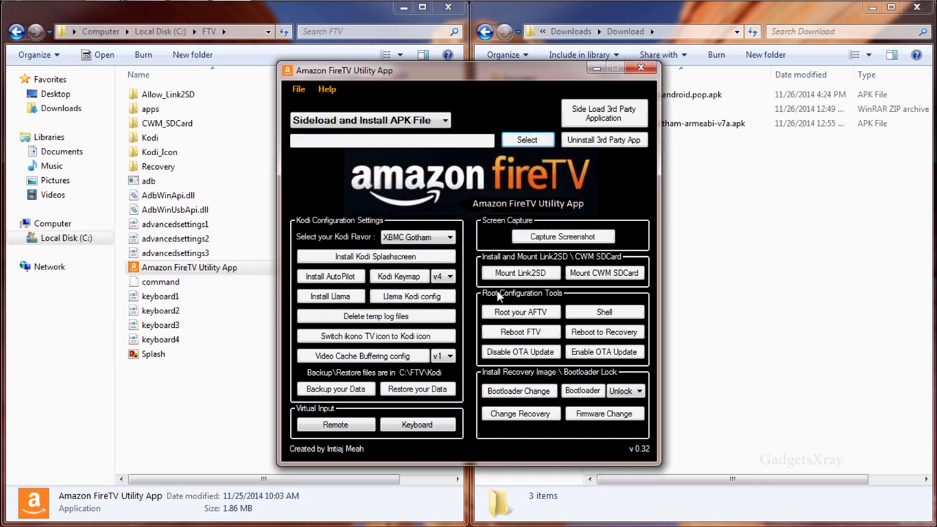
{"action": "mouse_move", "coordinate": [463, 191]}
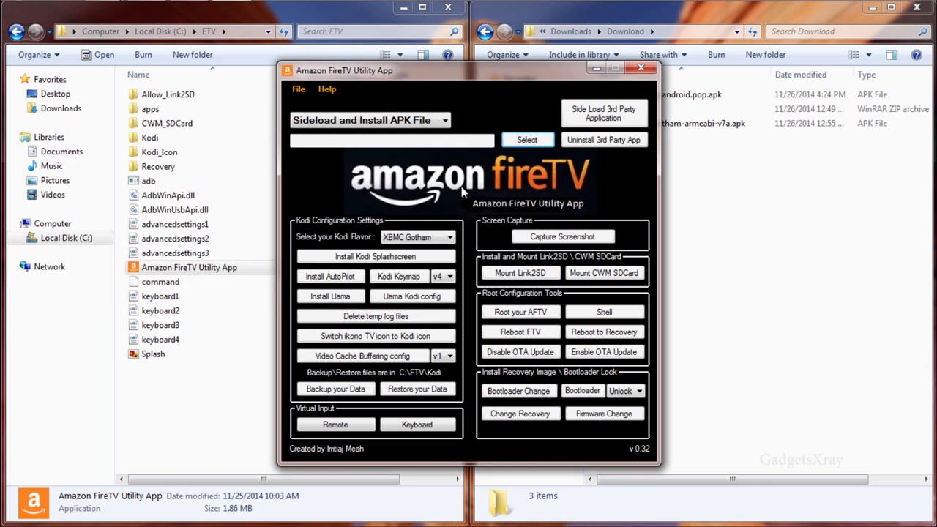
Step: Enter FTV IP Address 10.0.0.82 in the utility's settings and save
{"action": "left_click", "coordinate": [298, 89]}
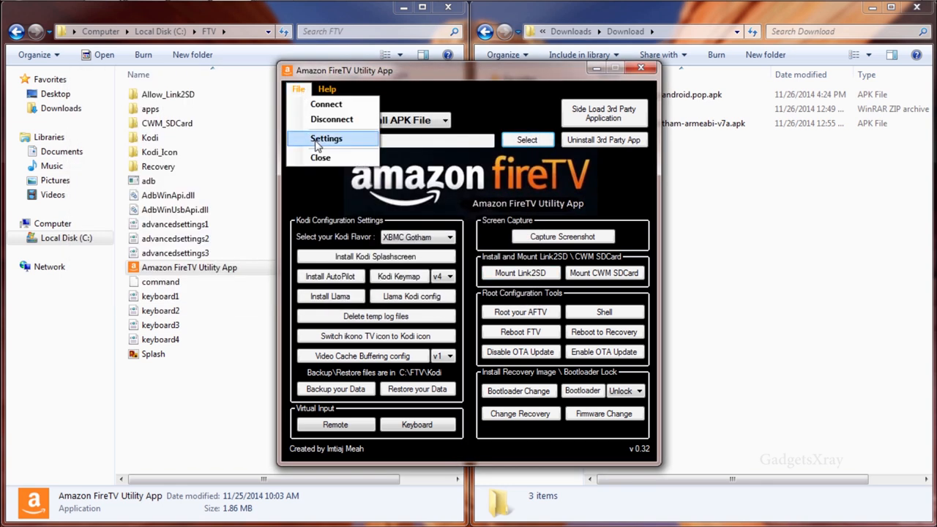
{"action": "left_click", "coordinate": [326, 138]}
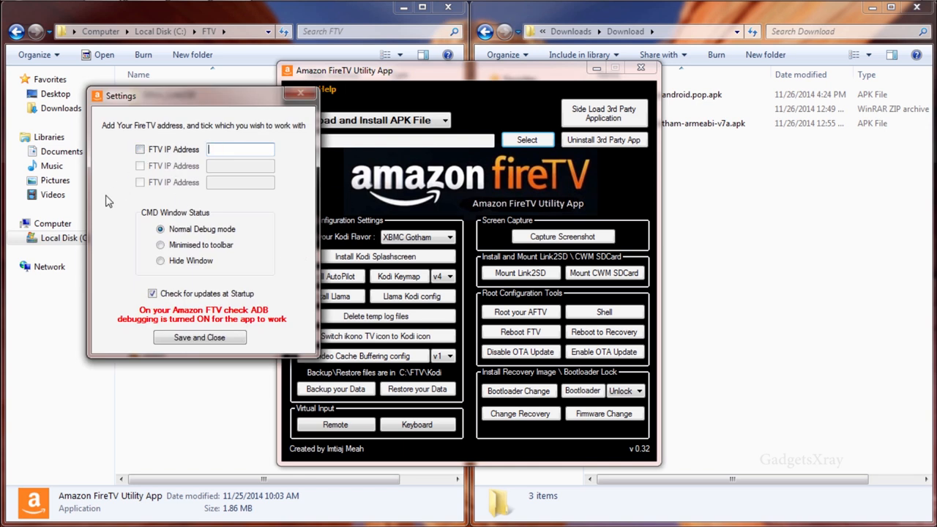
{"action": "type", "text": "10.0.0"}
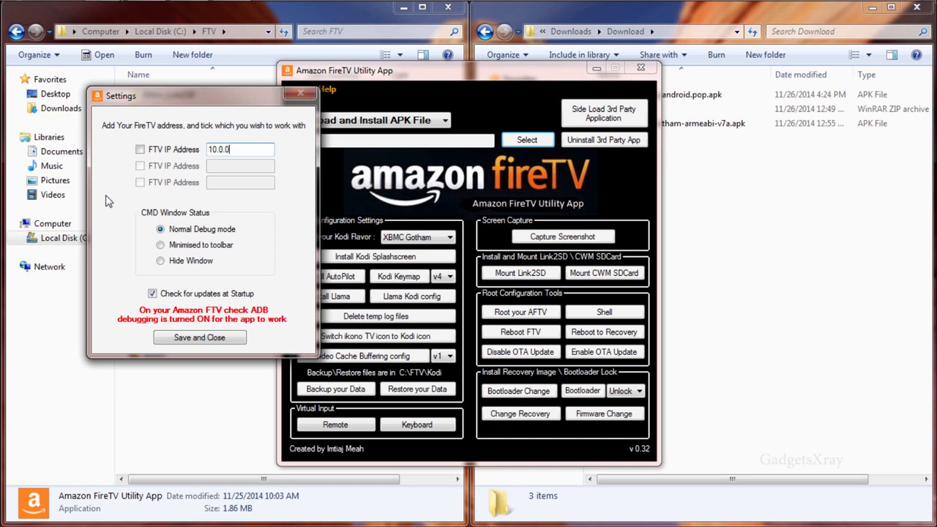
{"action": "type", "text": ".8"}
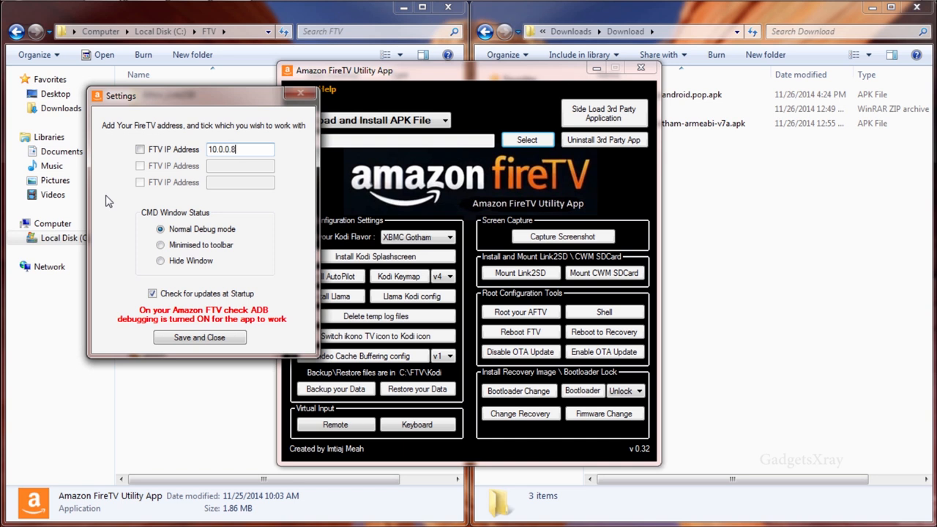
{"action": "type", "text": "2"}
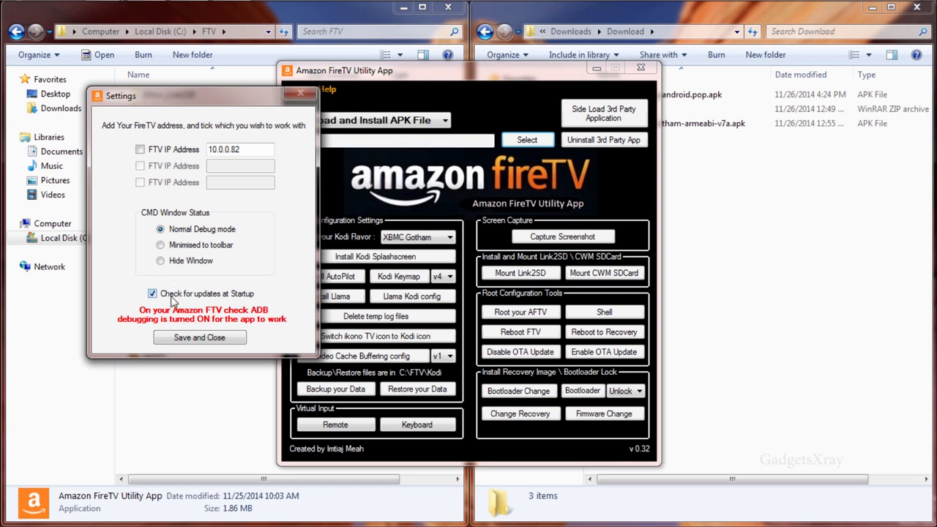
{"action": "left_click", "coordinate": [200, 337]}
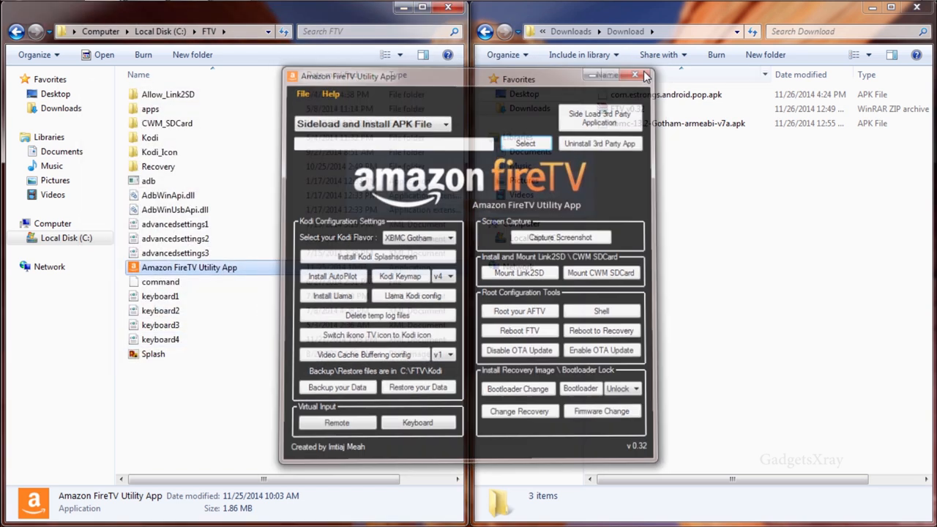
Step: Relaunch the utility so its ADB daemon starts, then begin selecting an APK to sideload
{"action": "left_click", "coordinate": [634, 76]}
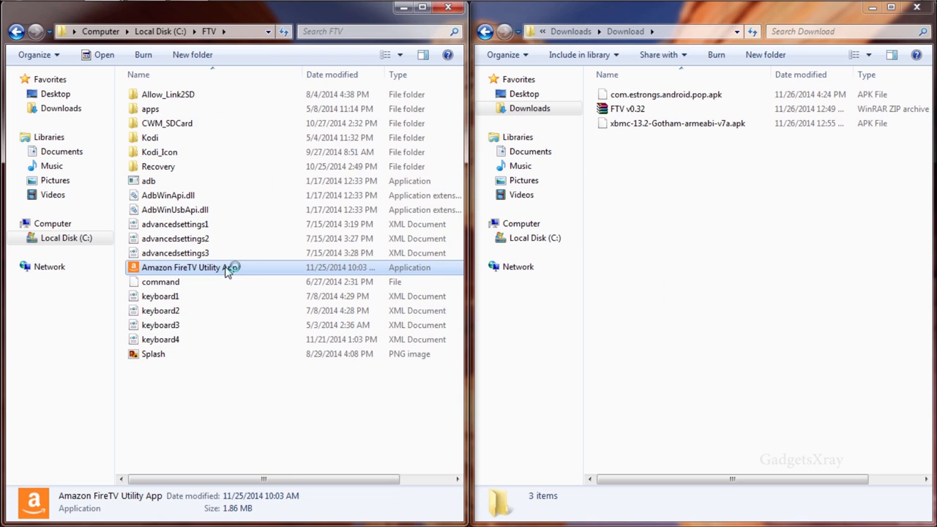
{"action": "double_click", "coordinate": [181, 267]}
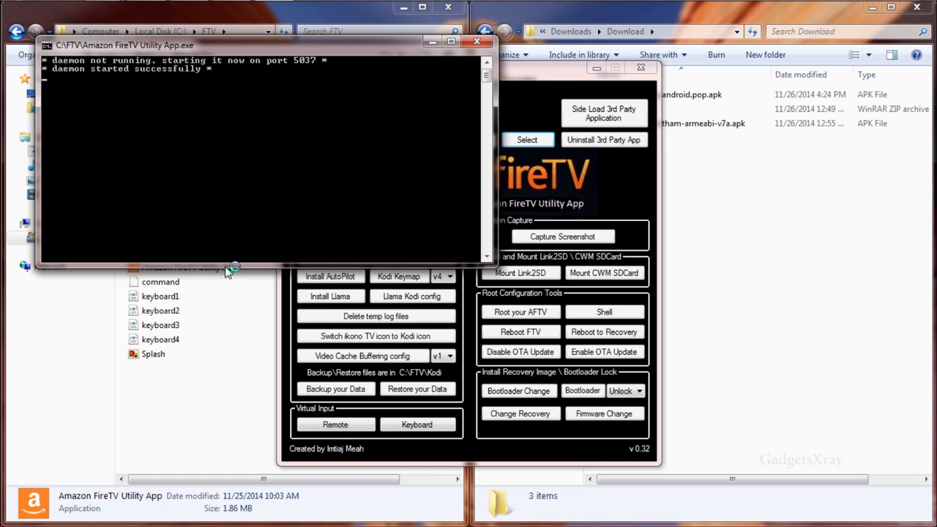
{"action": "left_click", "coordinate": [476, 41]}
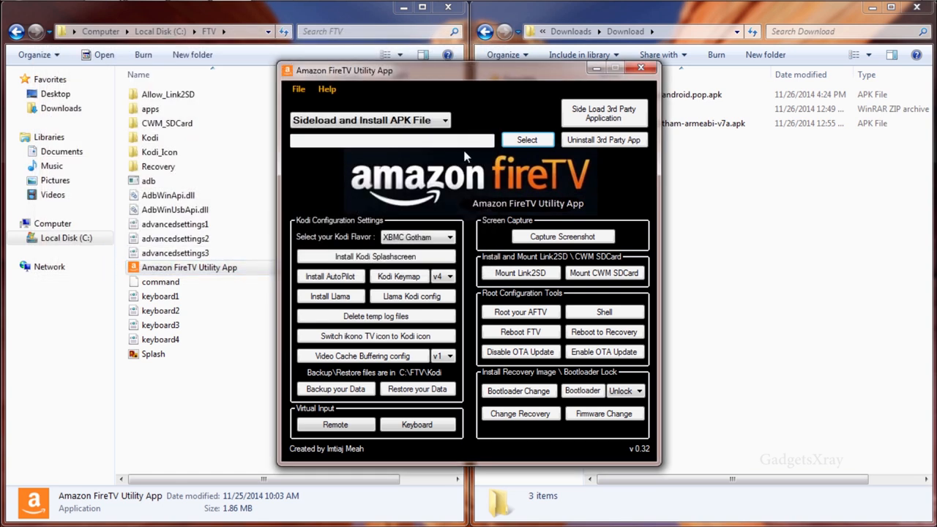
{"action": "left_click", "coordinate": [527, 140]}
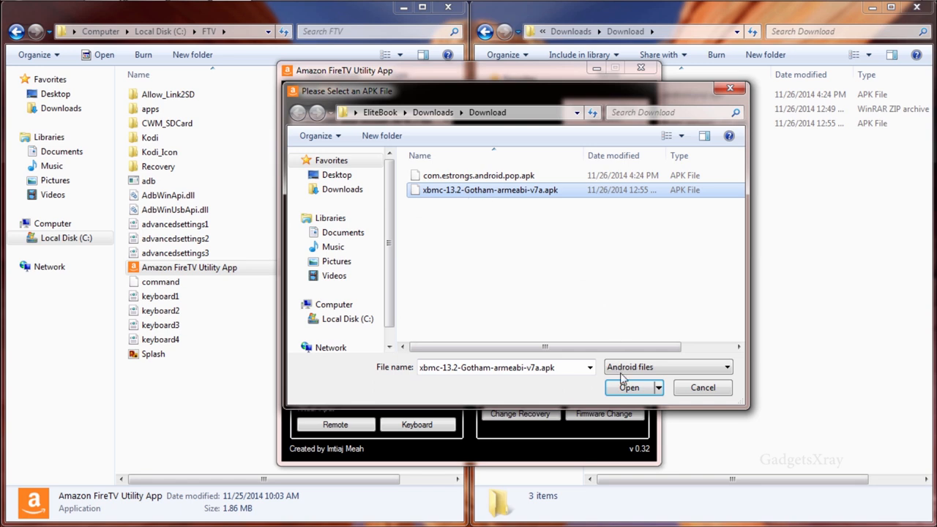
Step: Sideload xbmc-13.2-Gotham-armeabi-v7a.apk onto the Fire TV until the console reports Success
{"action": "left_click", "coordinate": [628, 387]}
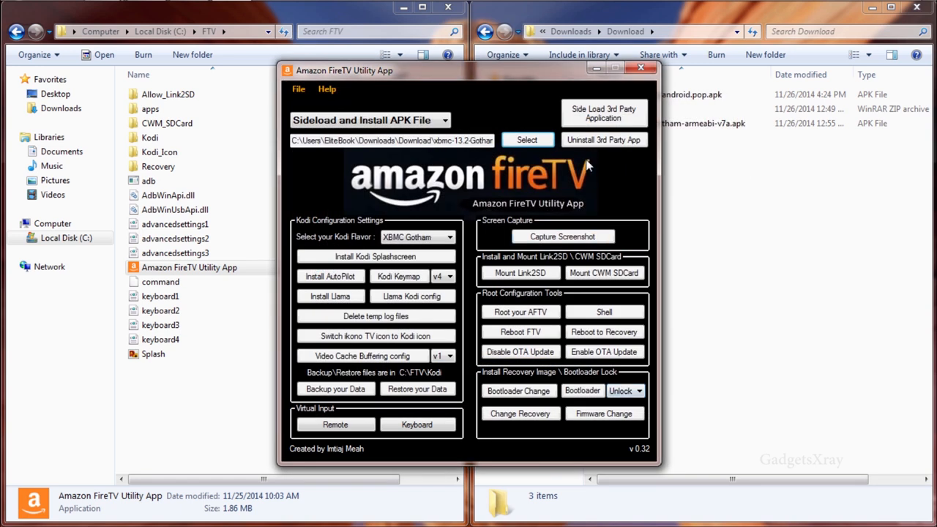
{"action": "left_click", "coordinate": [603, 113]}
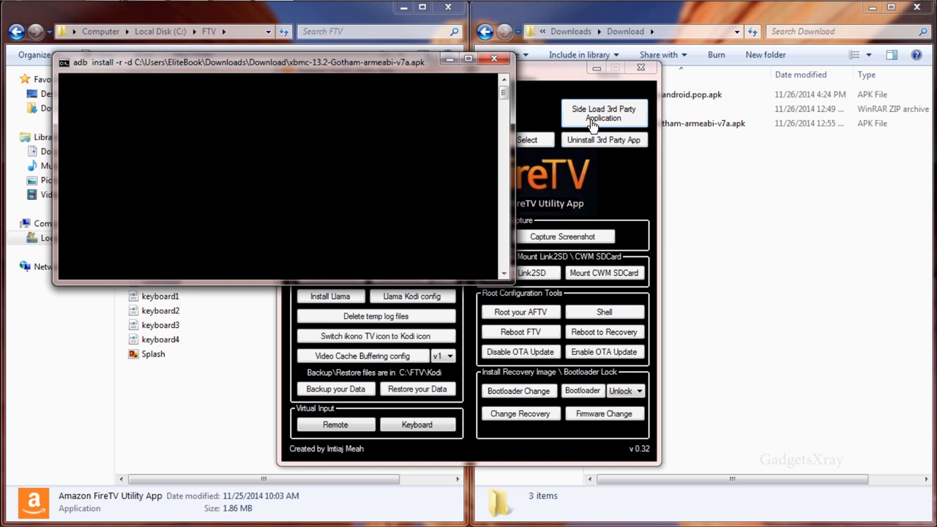
{"action": "left_click", "coordinate": [603, 113]}
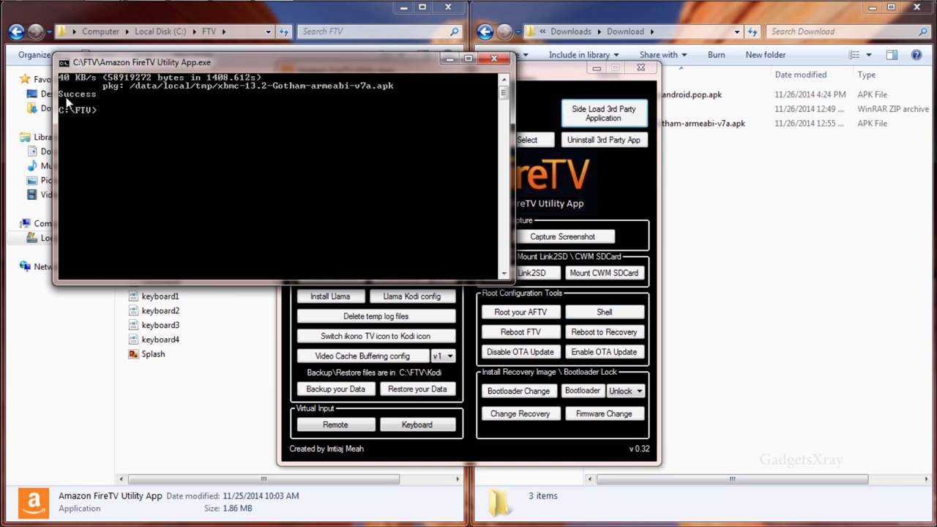
{"action": "mouse_move", "coordinate": [102, 102]}
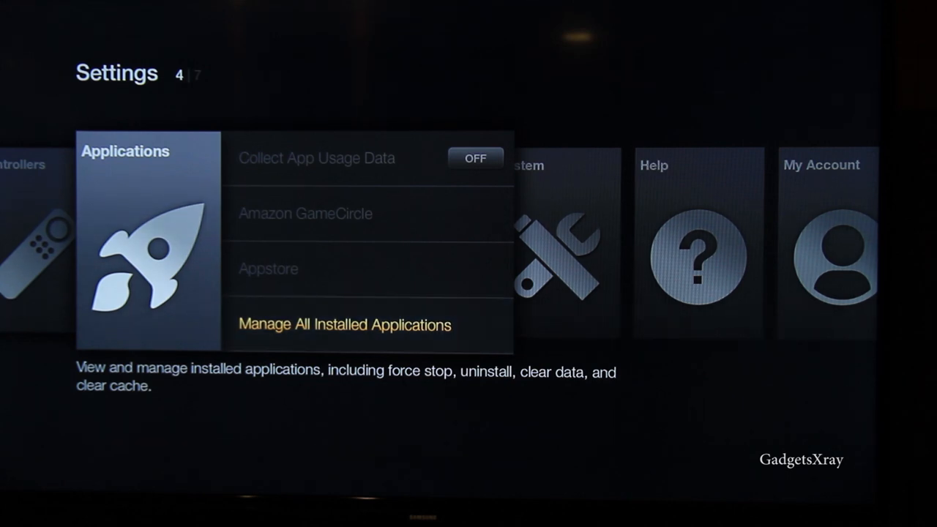
Step: Choose Manage All Installed Applications in Fire TV Applications settings
{"action": "left_click", "coordinate": [344, 324]}
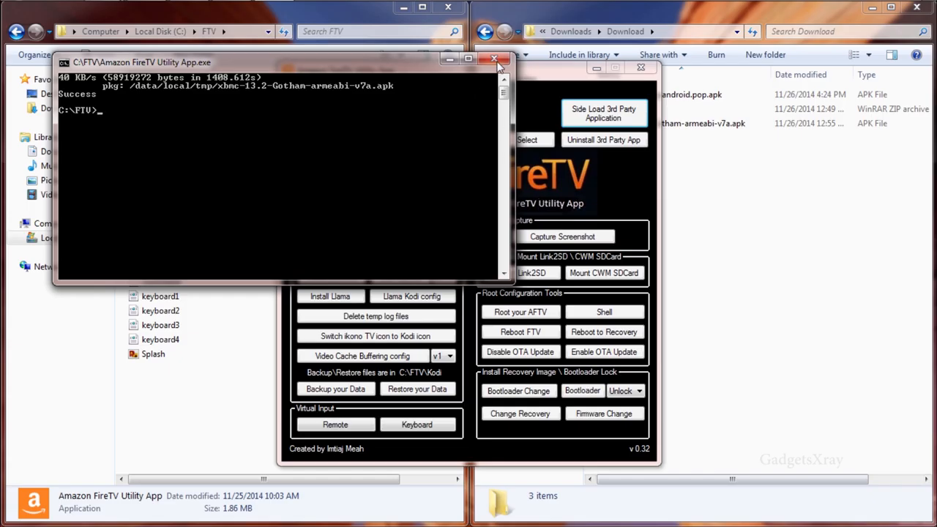
Step: Close the finished console and utility, then relaunch Amazon FireTV Utility App
{"action": "left_click", "coordinate": [494, 59]}
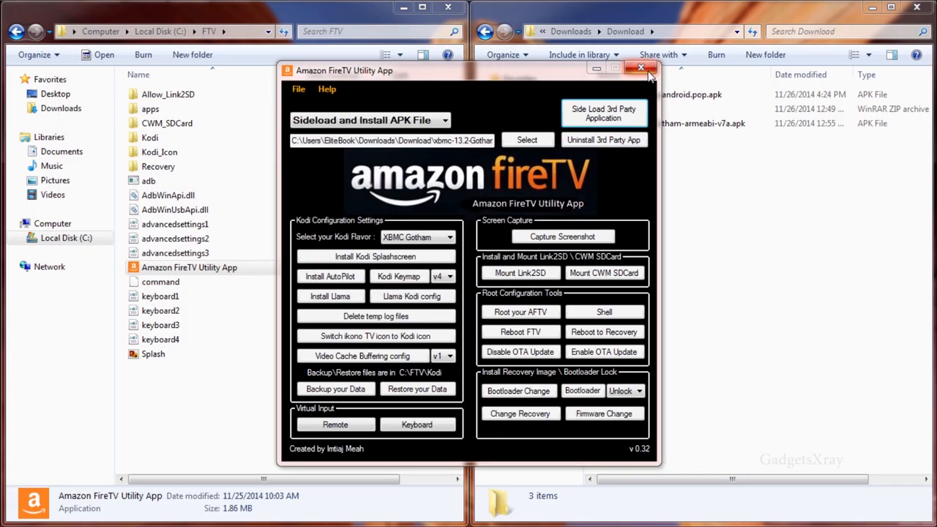
{"action": "left_click", "coordinate": [641, 69]}
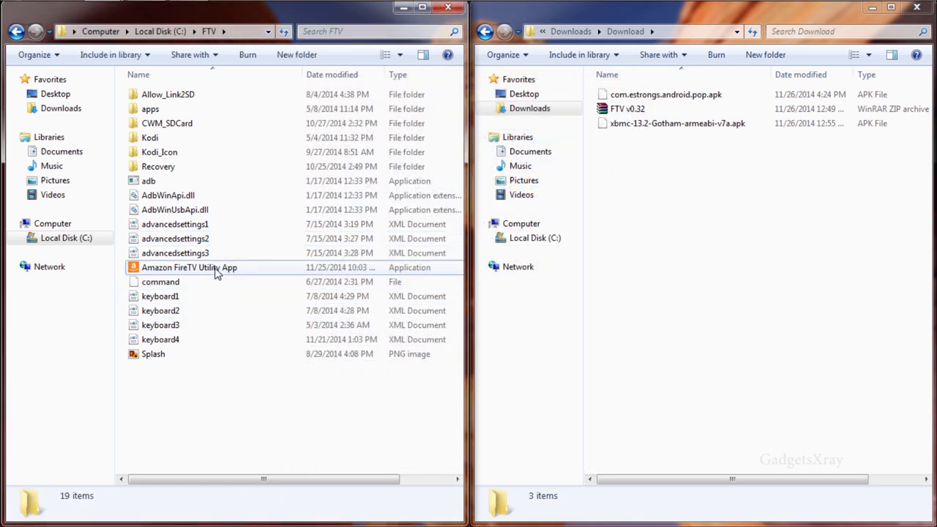
{"action": "left_click", "coordinate": [189, 268]}
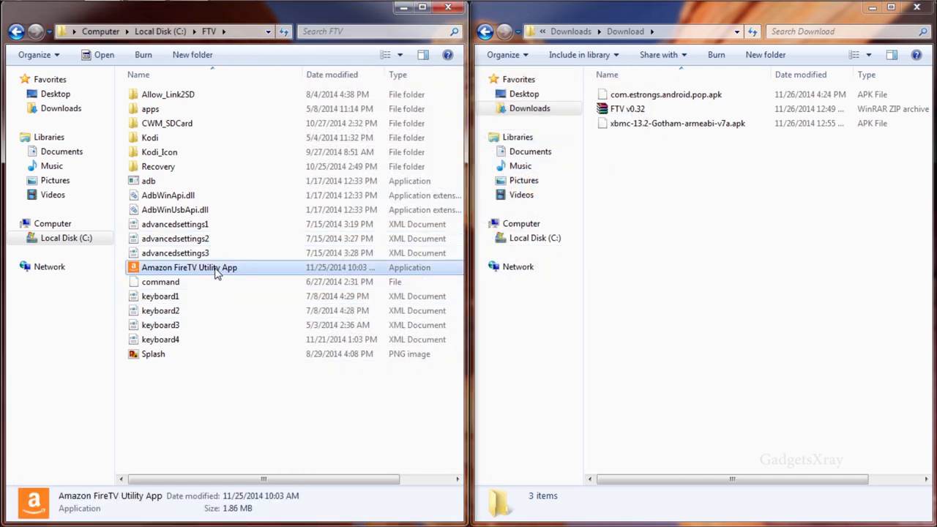
{"action": "double_click", "coordinate": [189, 267]}
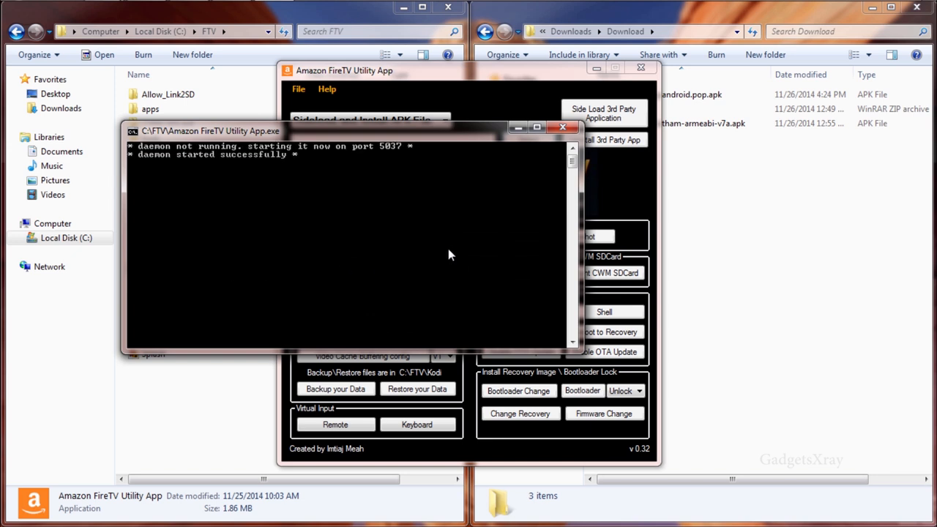
{"action": "mouse_move", "coordinate": [447, 234]}
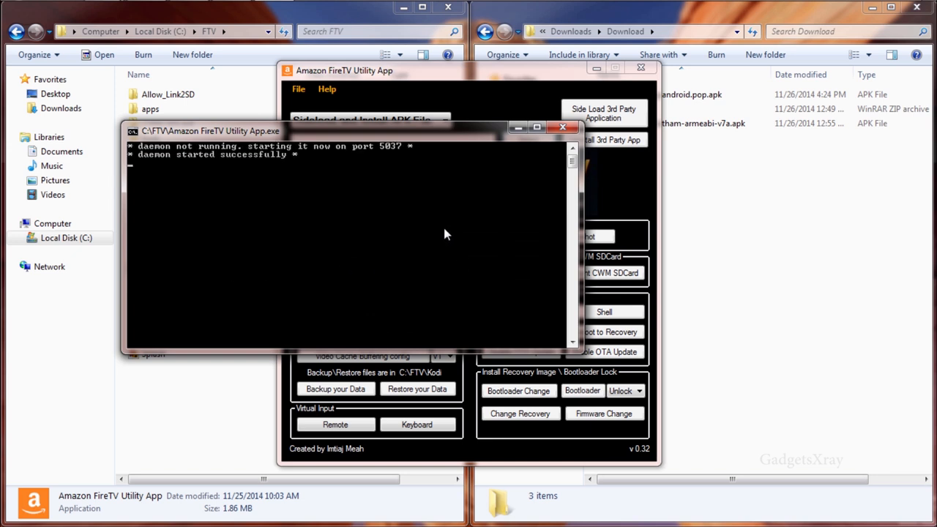
{"action": "left_click", "coordinate": [562, 126]}
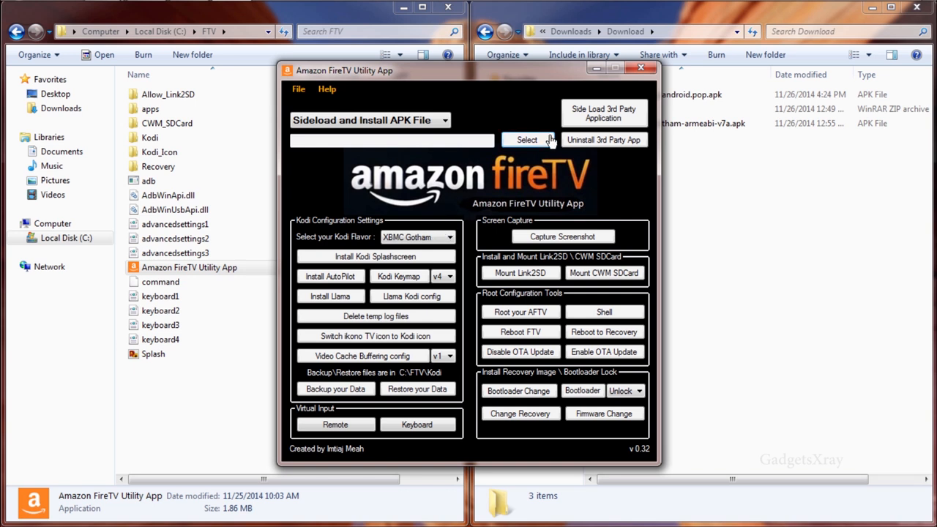
Step: Sideload com.estrongs.android.pop.apk (ES File Explorer) onto the Fire TV
{"action": "left_click", "coordinate": [527, 139]}
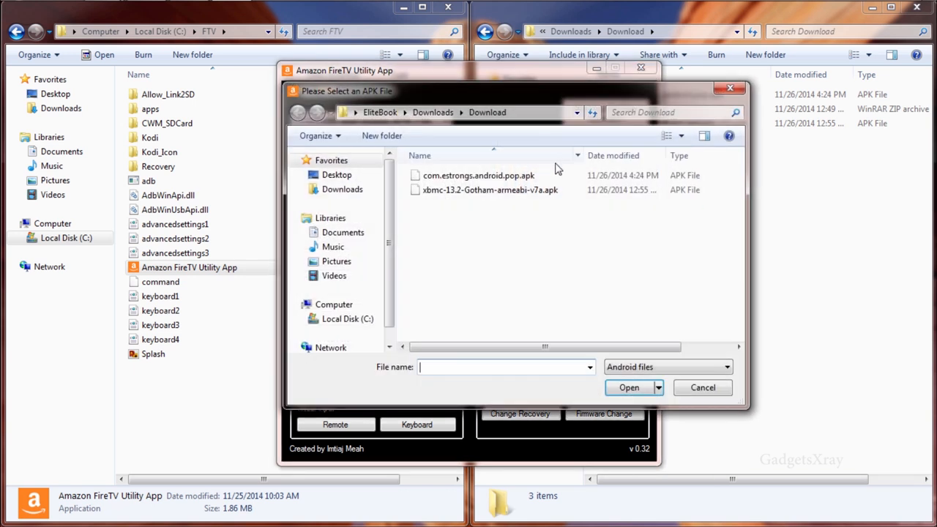
{"action": "left_click", "coordinate": [478, 175]}
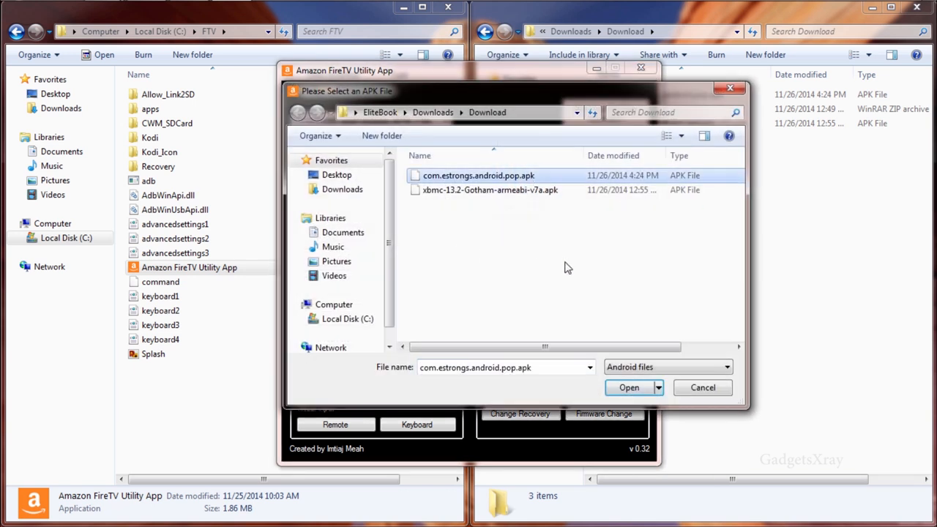
{"action": "left_click", "coordinate": [628, 387]}
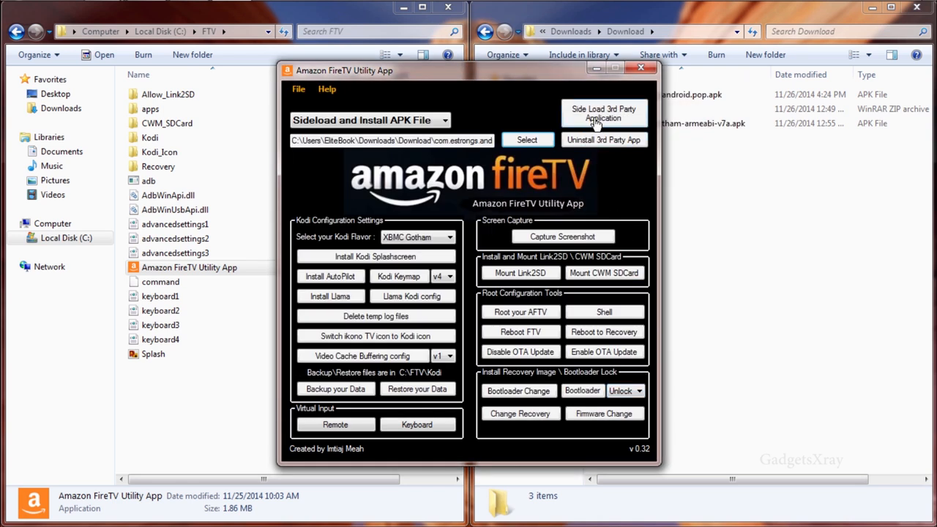
{"action": "left_click", "coordinate": [603, 113]}
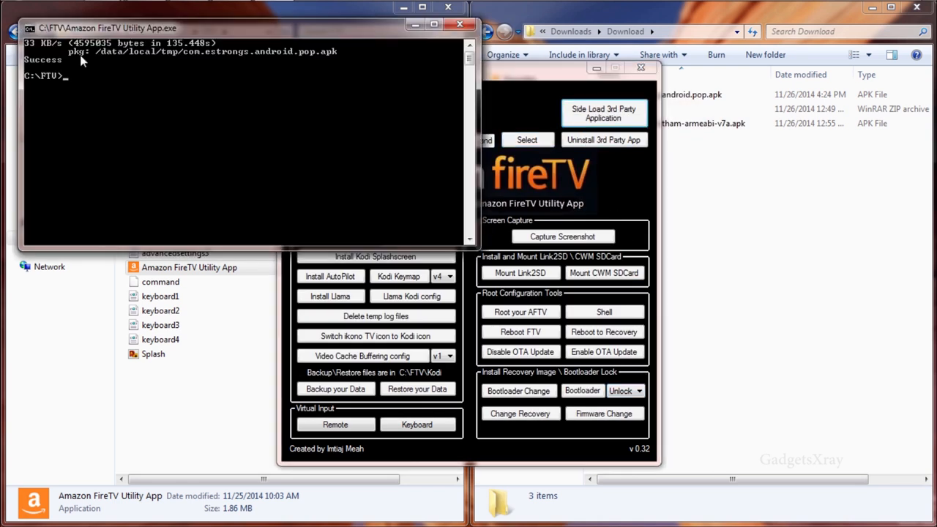
{"action": "mouse_move", "coordinate": [102, 95]}
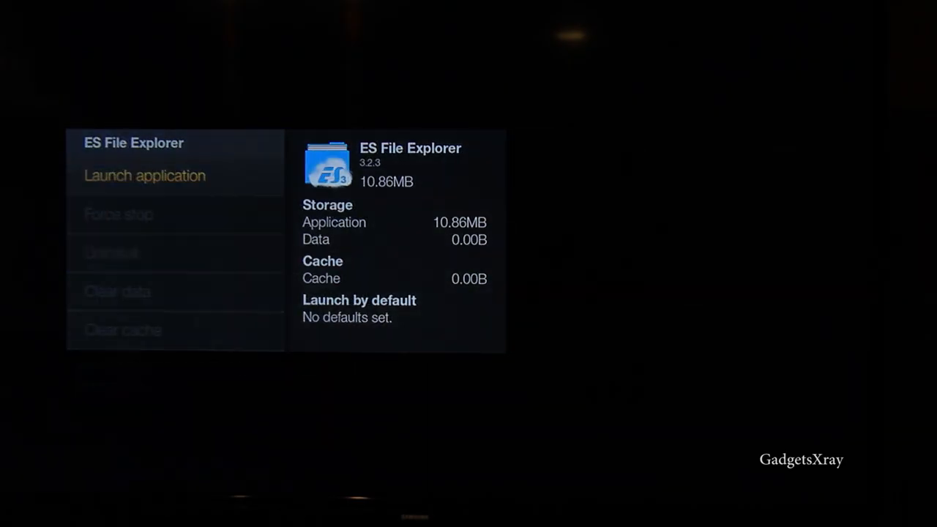
Step: Launch ES File Explorer from the Fire TV installed applications list
{"action": "left_click", "coordinate": [144, 176]}
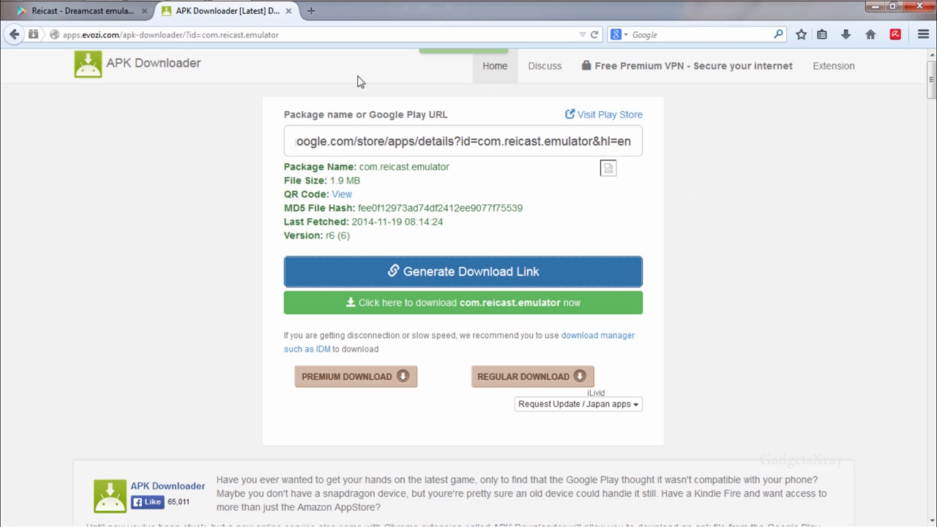
Step: Paste the Reicast Play Store URL into evozi and save com.reicast.emulator.apk to the computer
{"action": "left_click", "coordinate": [80, 11]}
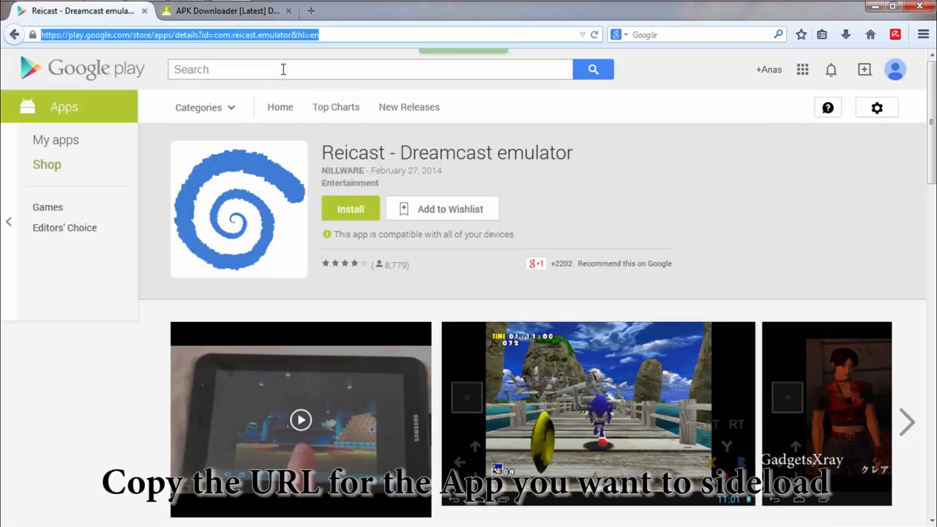
{"action": "right_click", "coordinate": [175, 34]}
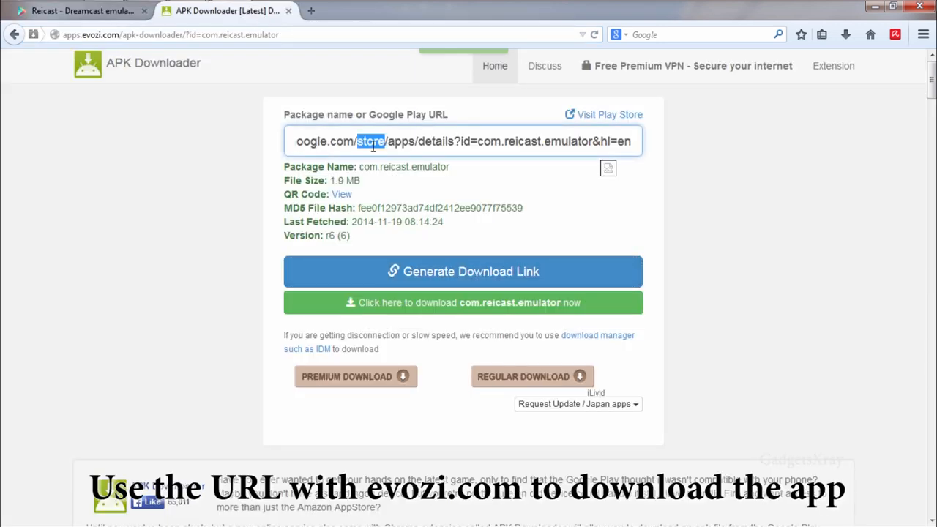
{"action": "right_click", "coordinate": [463, 140]}
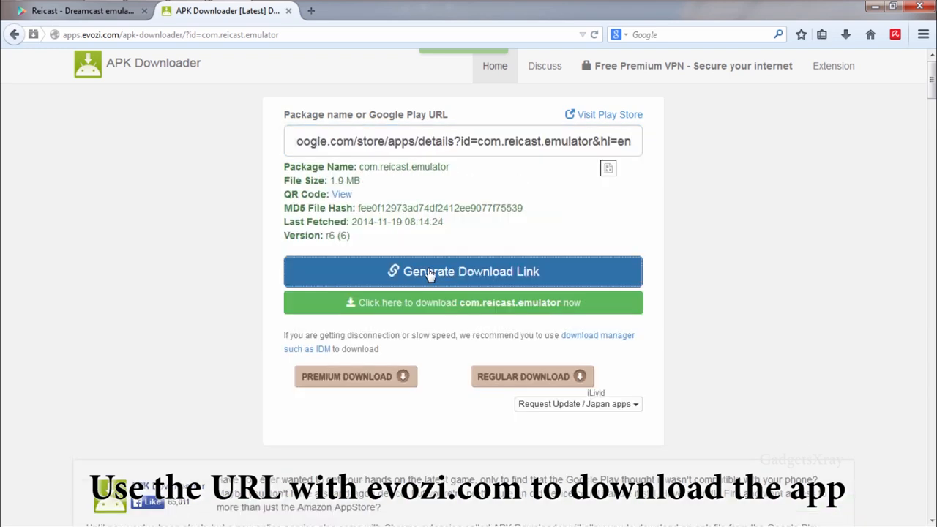
{"action": "left_click", "coordinate": [463, 302]}
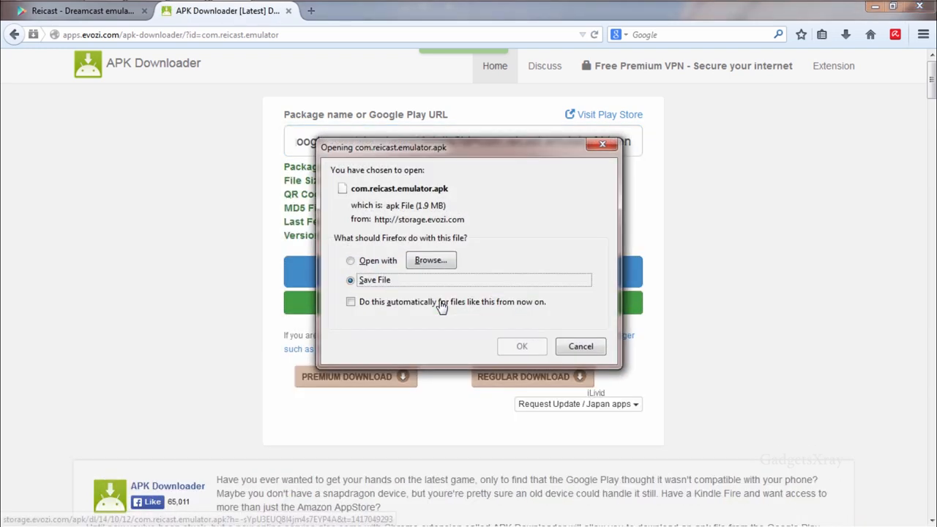
{"action": "left_click", "coordinate": [522, 346]}
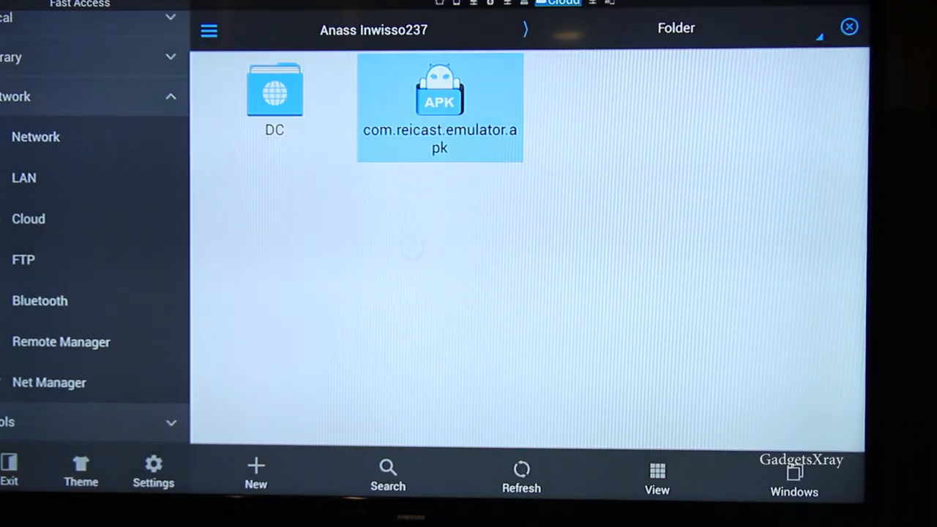
Step: Install com.reicast.emulator.apk on the Fire TV, dismiss the installed message and launch Reicast
{"action": "double_click", "coordinate": [439, 108]}
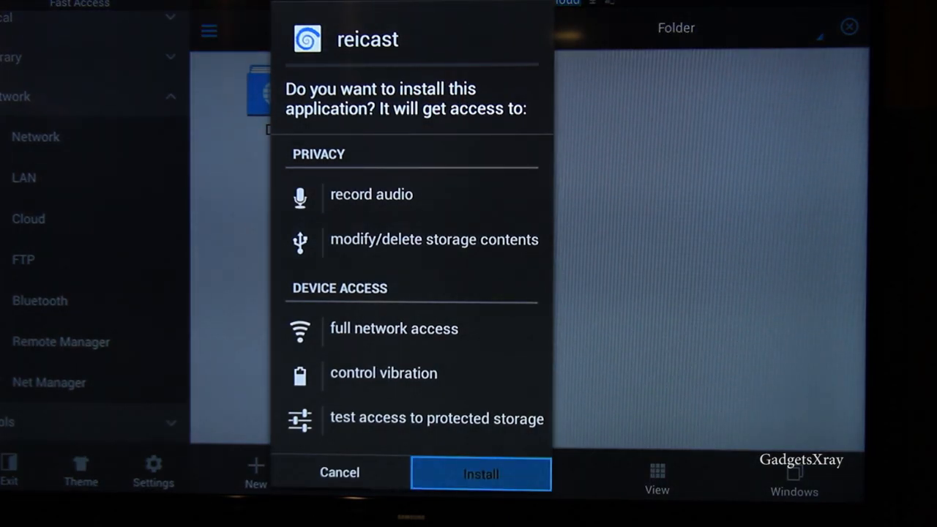
{"action": "left_click", "coordinate": [481, 473]}
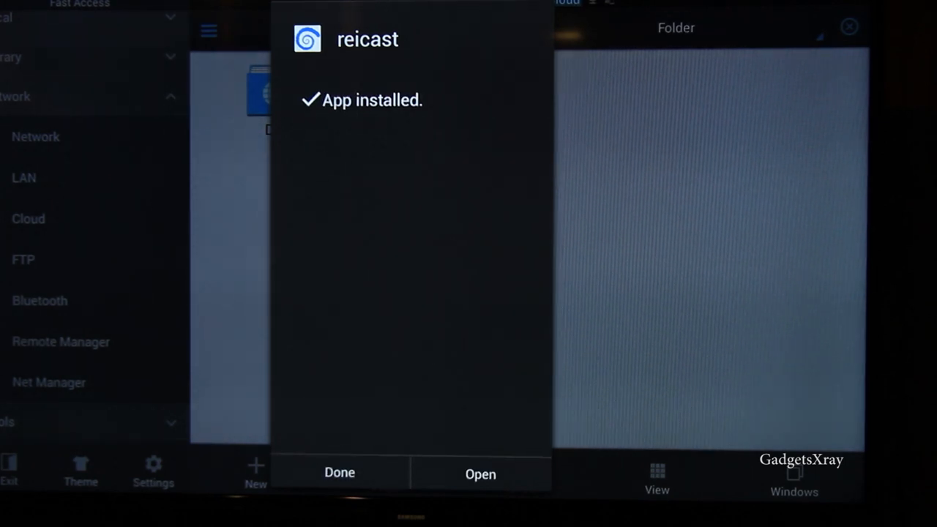
{"action": "left_click", "coordinate": [340, 472]}
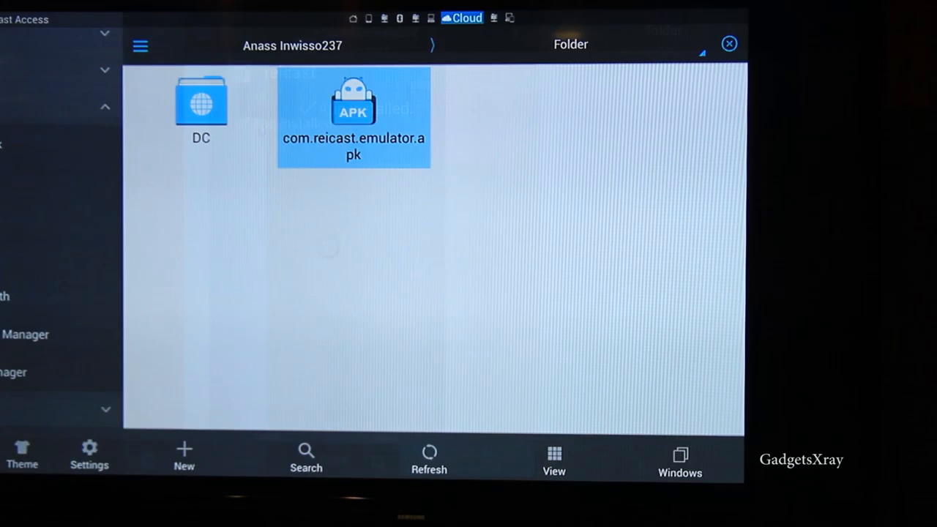
{"action": "double_click", "coordinate": [353, 102]}
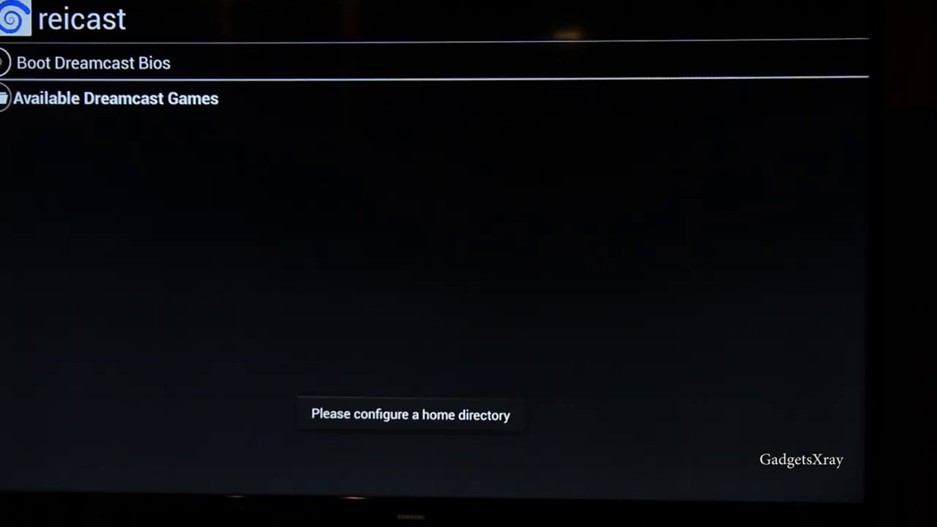